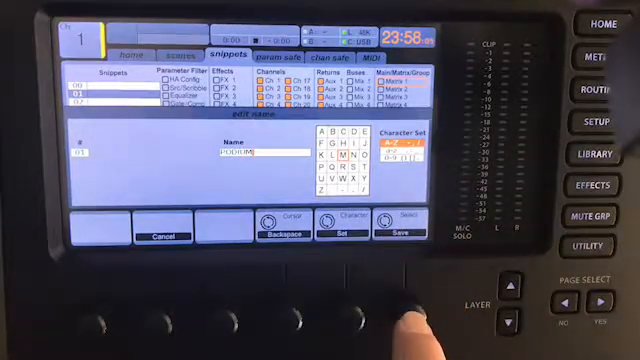
# - Save the PODIUM snippet to slot 01 of the Snippets library
pyautogui.click(398, 230)
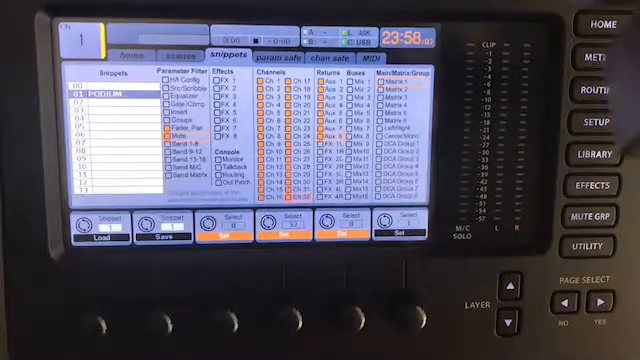